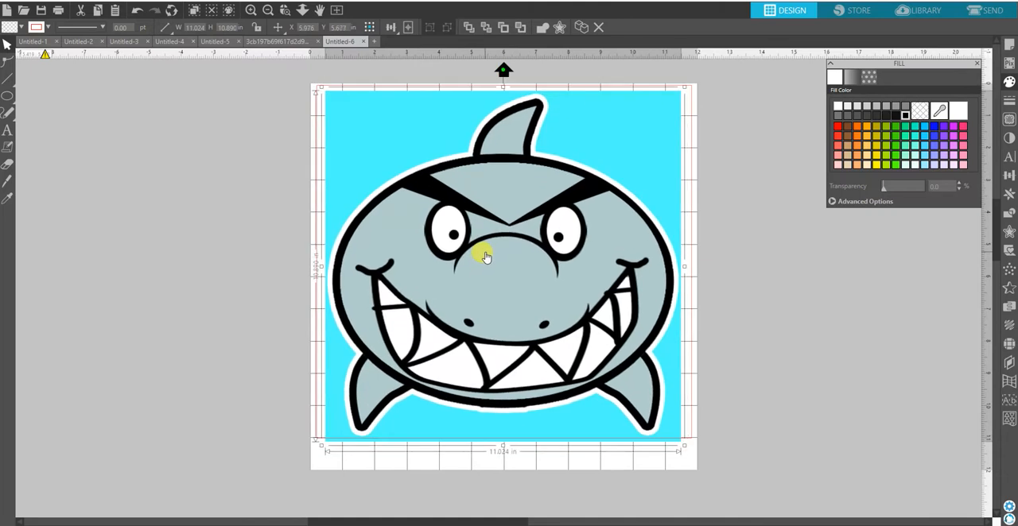
mouse_move(486, 251)
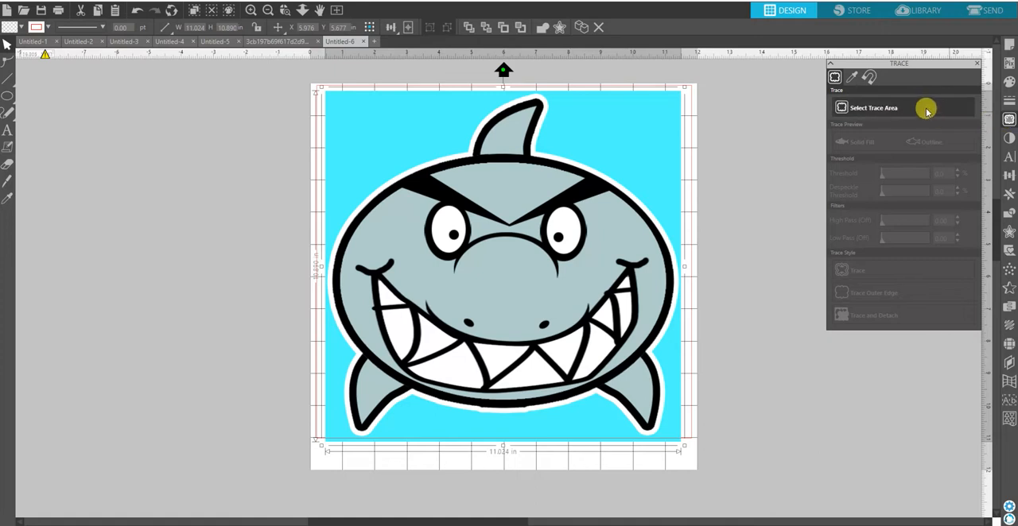
Step: Mark the whole shark picture as the trace area so its outlines highlight in yellow
drag(324, 93, 448, 195)
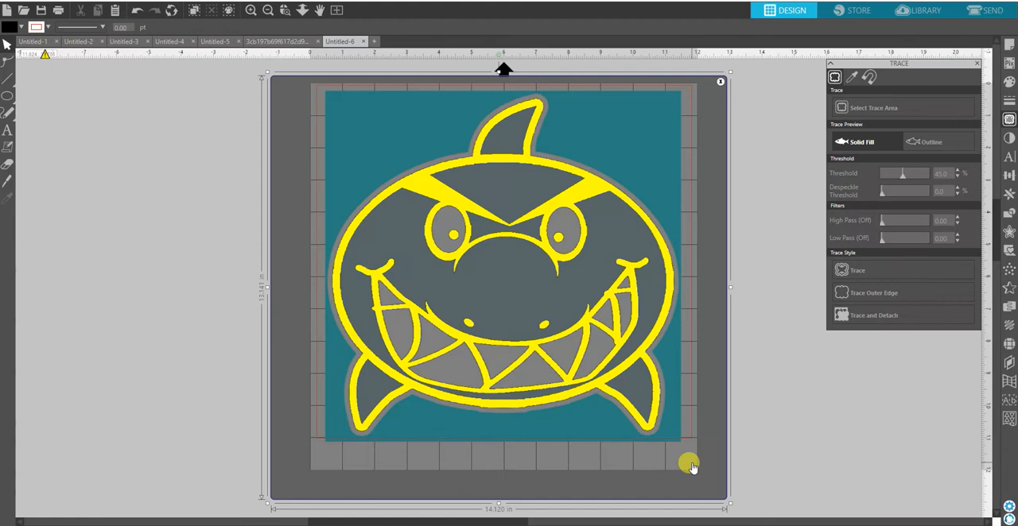
mouse_move(687, 426)
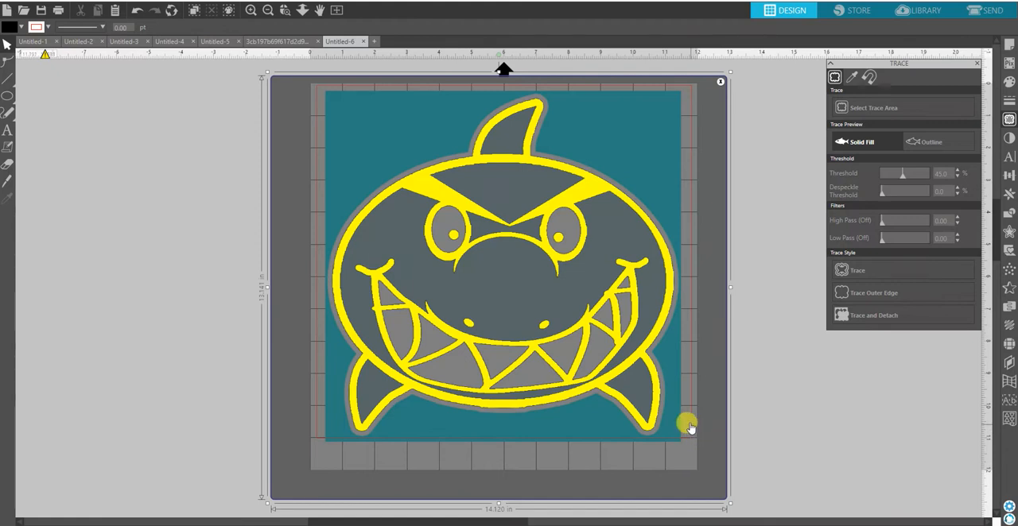
mouse_move(685, 417)
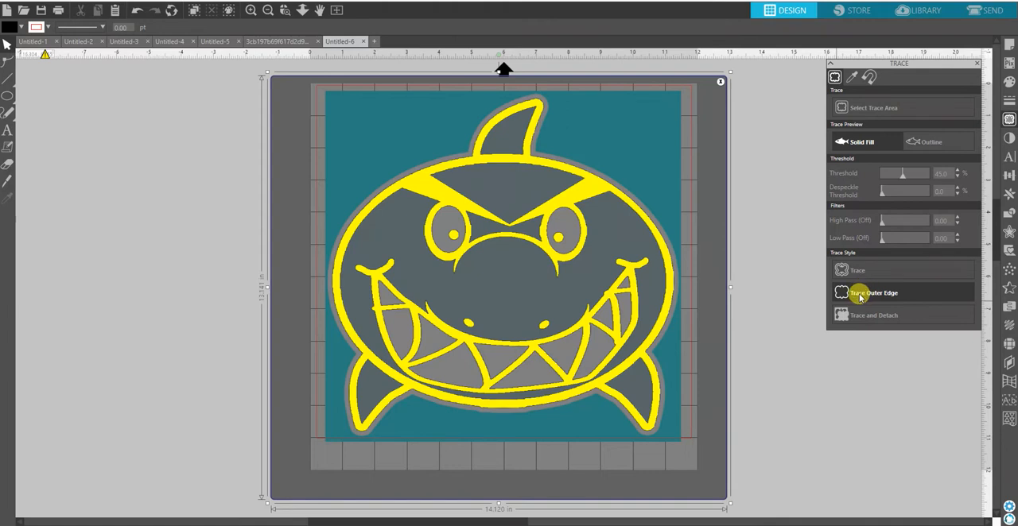
Step: Trace the shark's outer edge into a black silhouette beside the page, returning the picture to the page
click(873, 292)
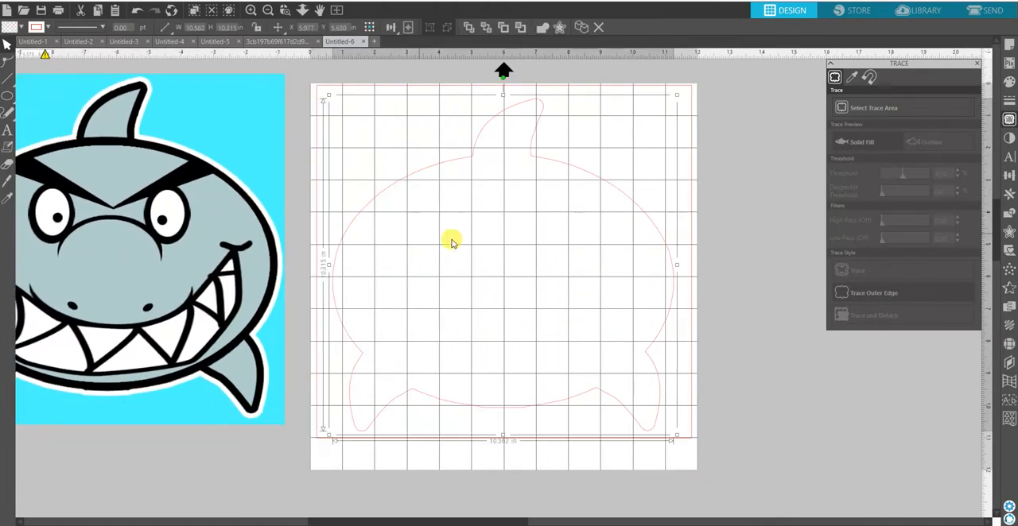
mouse_move(655, 235)
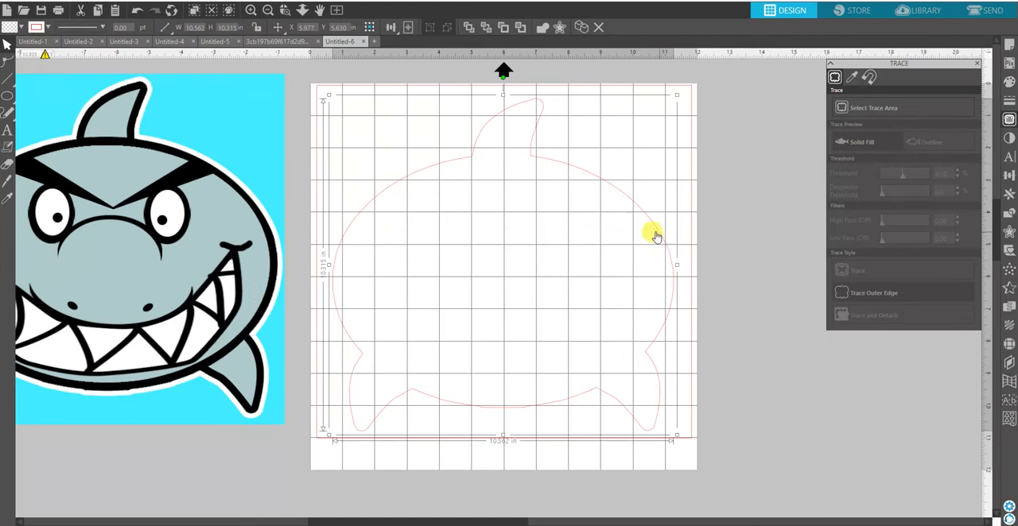
click(851, 76)
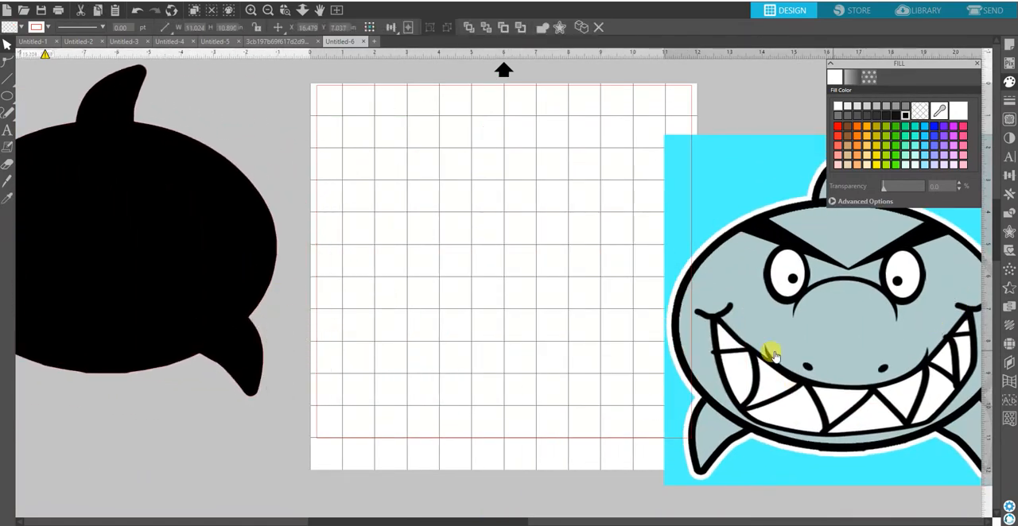
drag(776, 353, 506, 275)
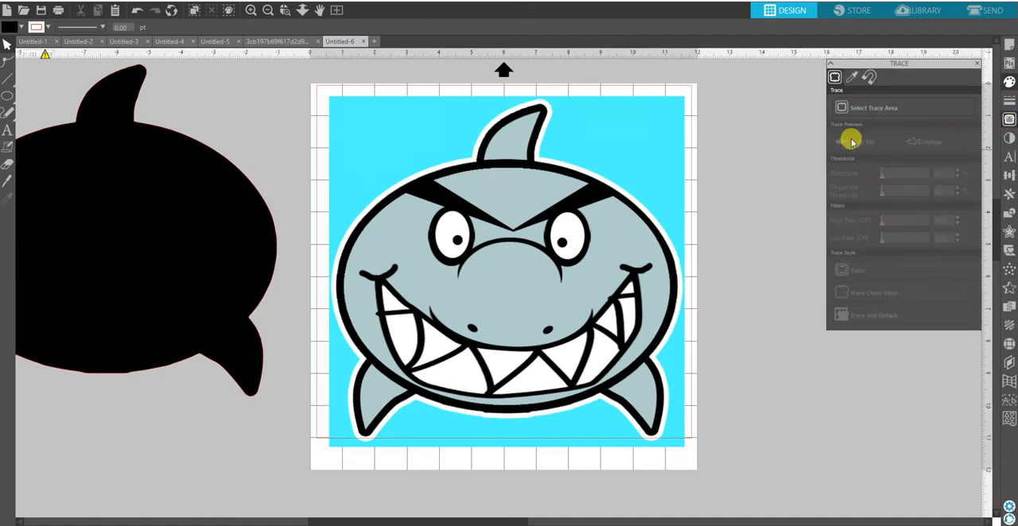
Step: Trace all of the shark's lines and shrink the original picture into the top-left corner
click(871, 109)
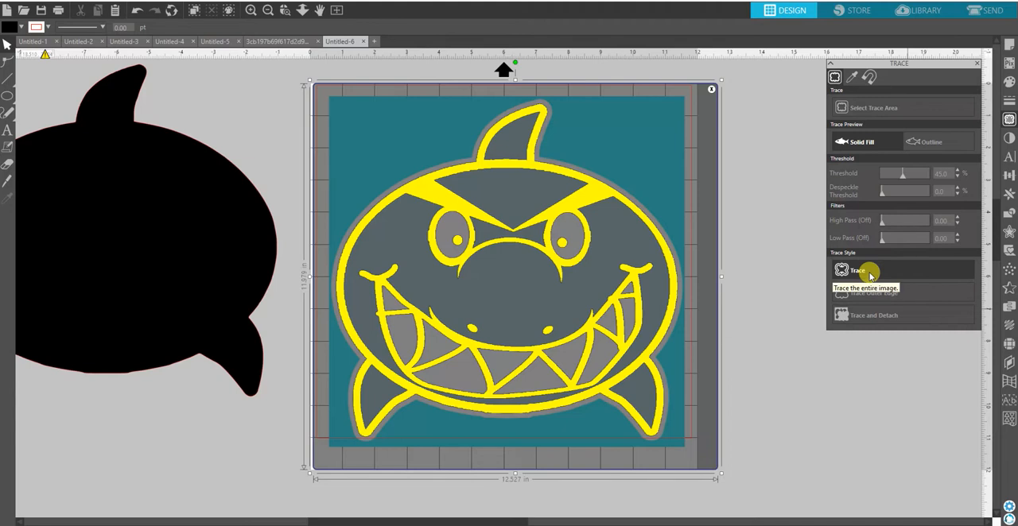
click(857, 270)
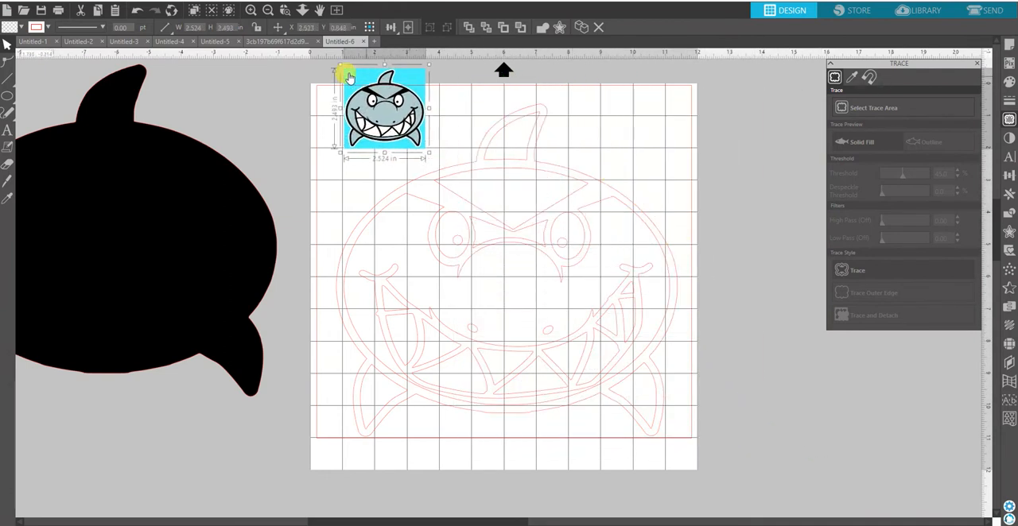
drag(385, 112, 353, 112)
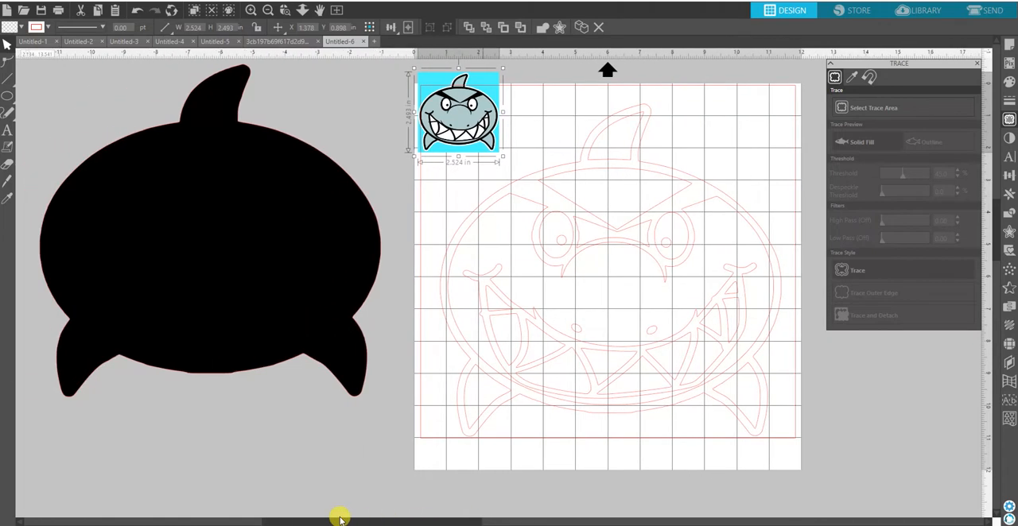
mouse_move(422, 219)
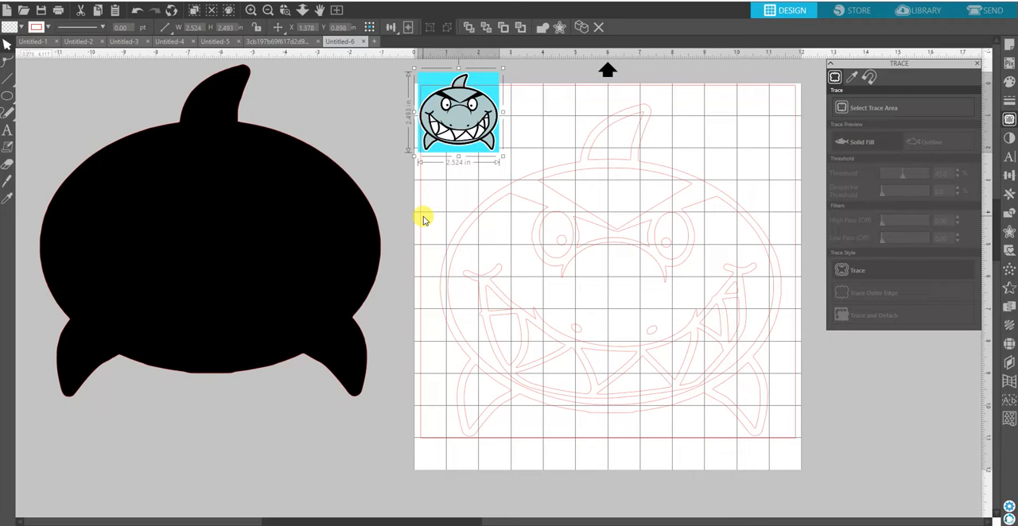
mouse_move(502, 219)
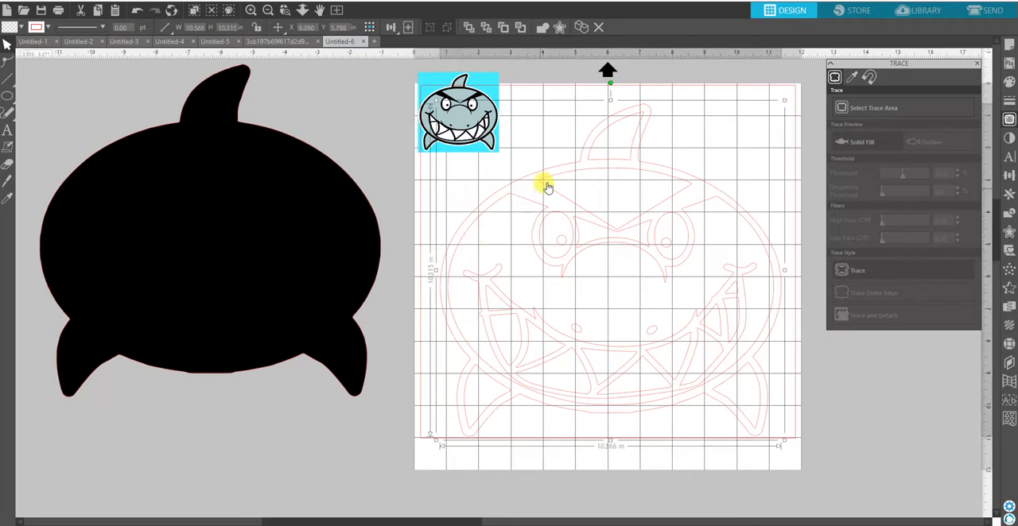
Step: Release the trace's compound path and select the body-and-brow outline for placing over the silhouette
right_click(598, 175)
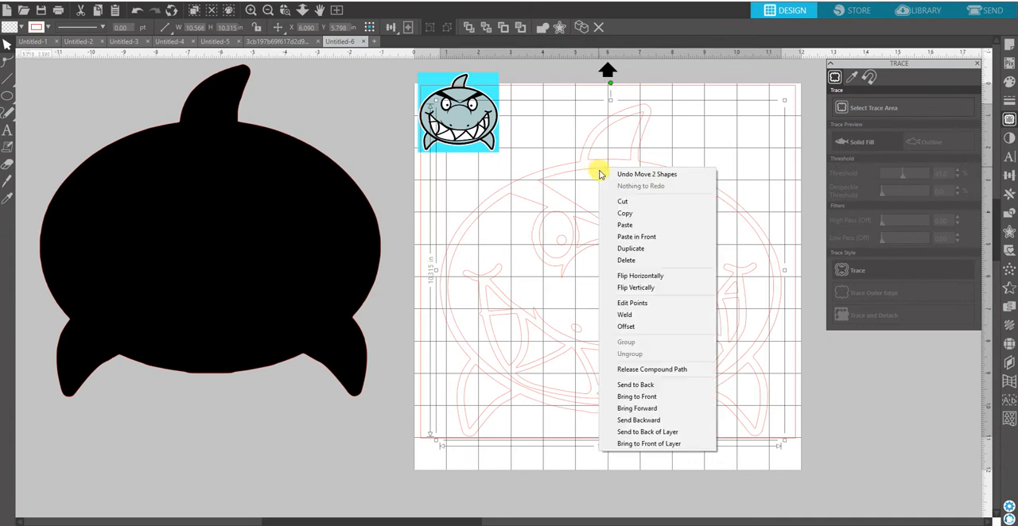
click(652, 369)
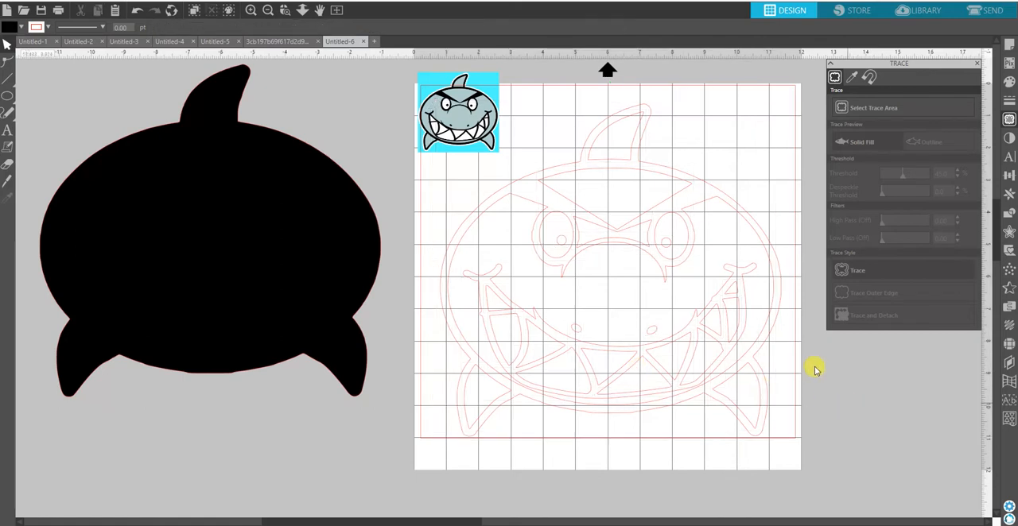
click(754, 325)
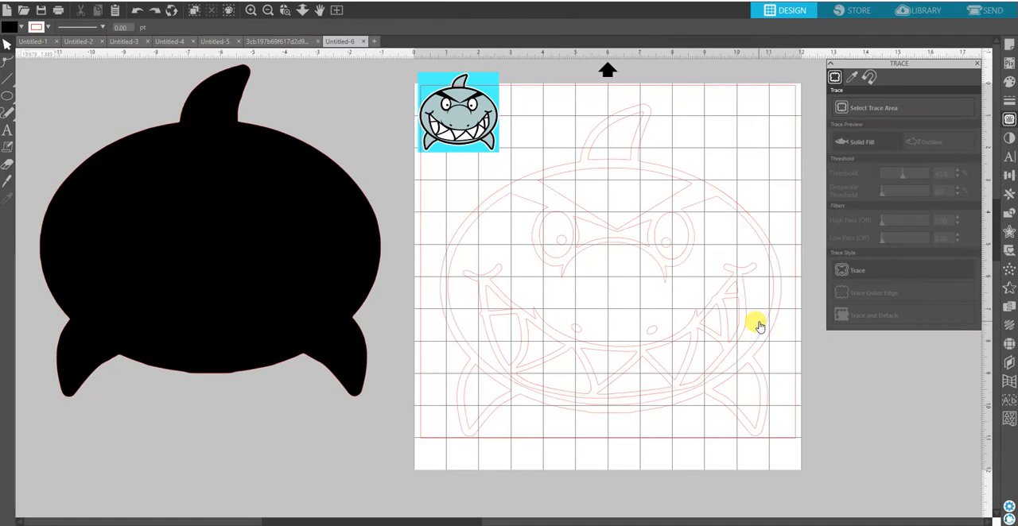
click(608, 129)
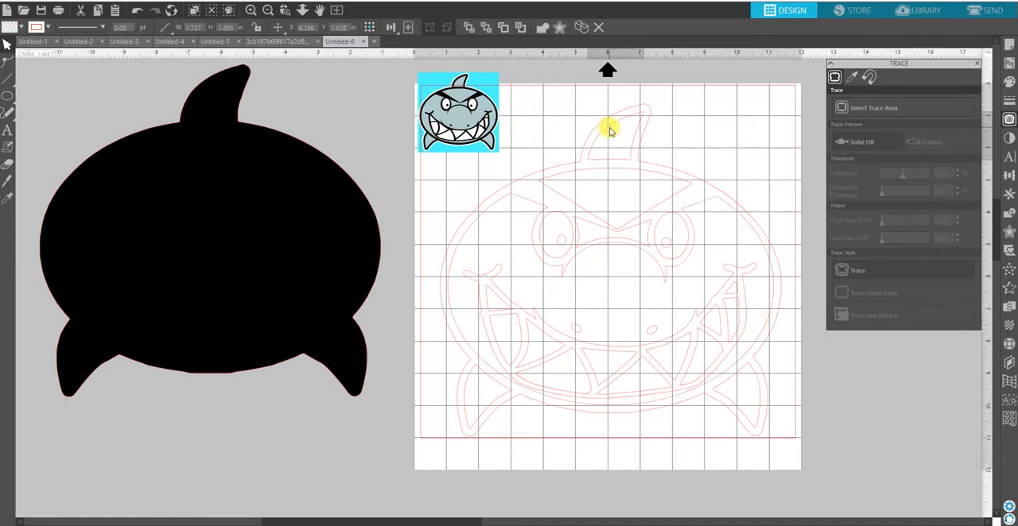
click(608, 130)
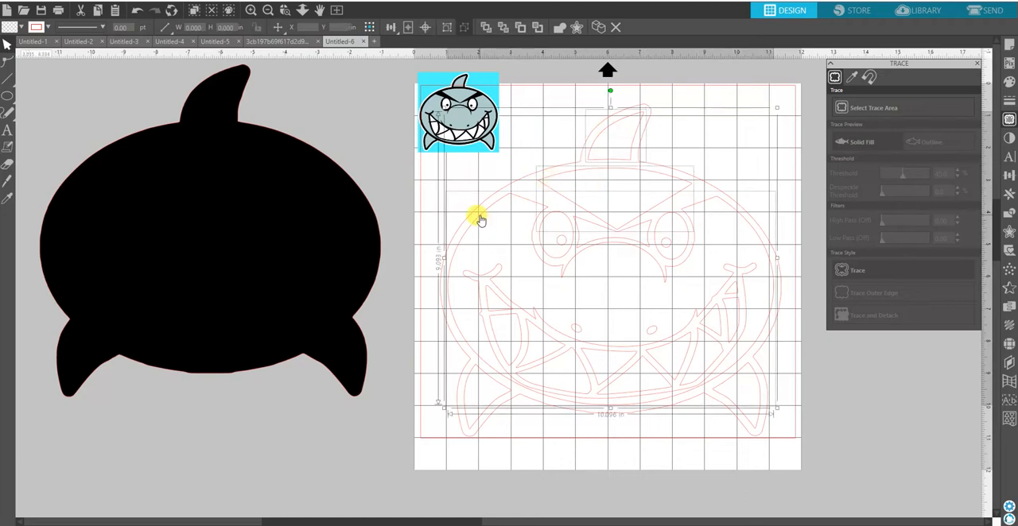
mouse_move(485, 397)
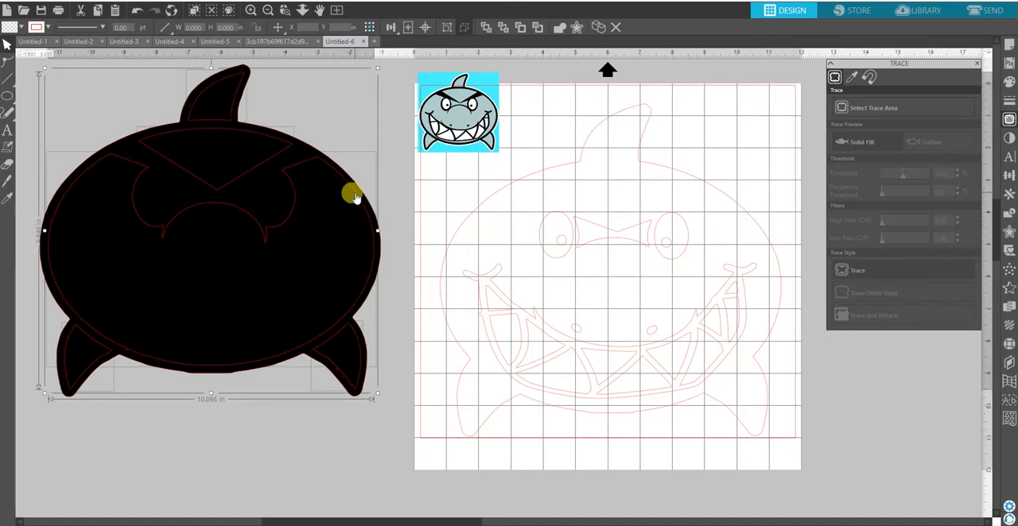
mouse_move(957, 89)
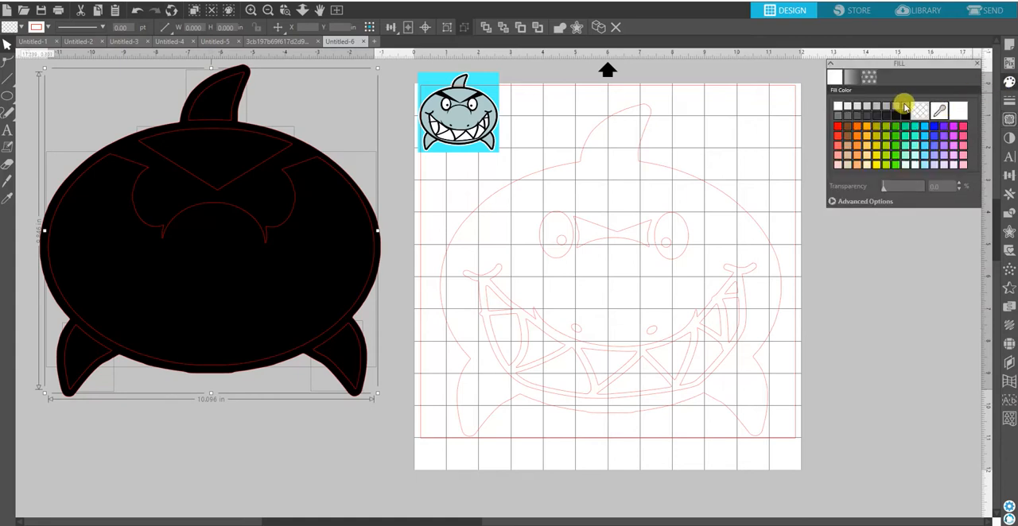
Step: Fill the body piece gray so the black rim, brows and eyes show, and select the stacked pieces
click(903, 110)
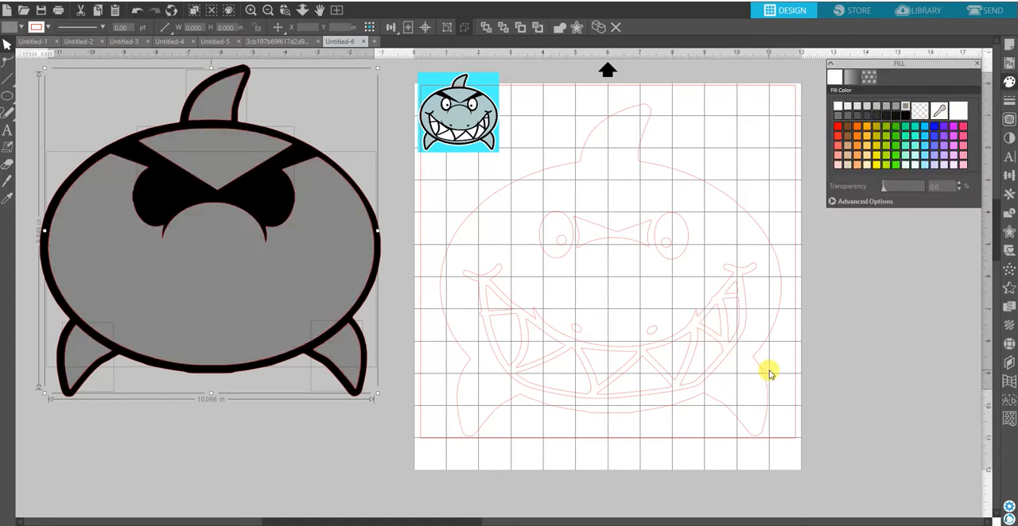
mouse_move(628, 237)
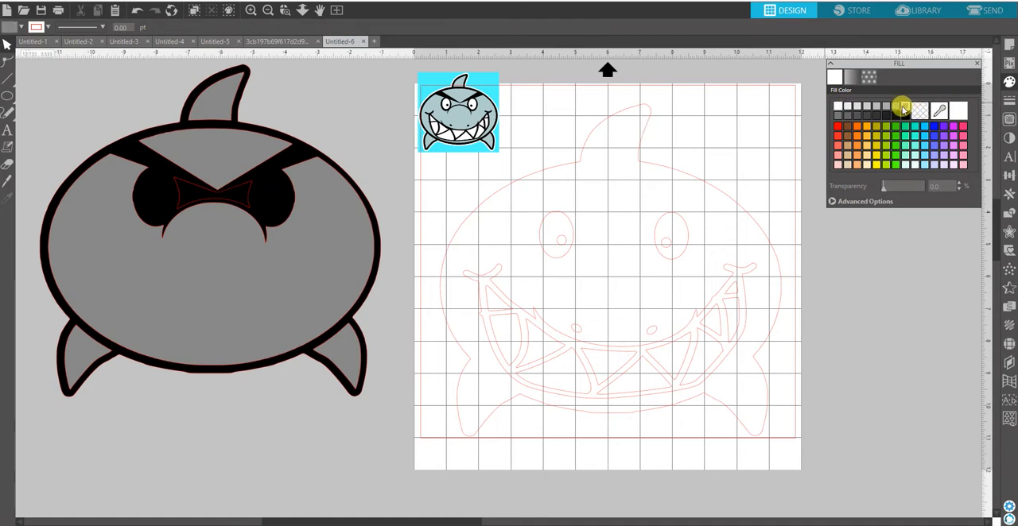
click(296, 194)
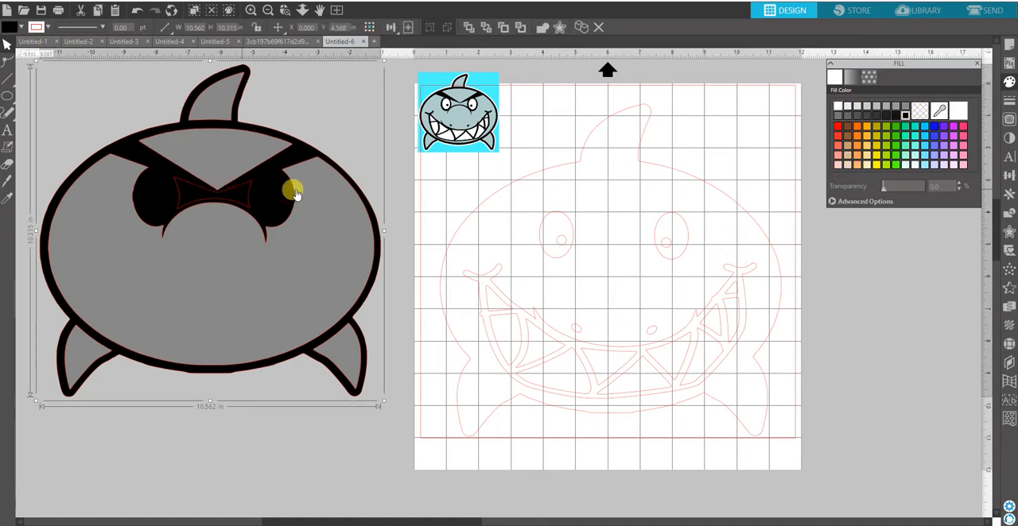
mouse_move(342, 189)
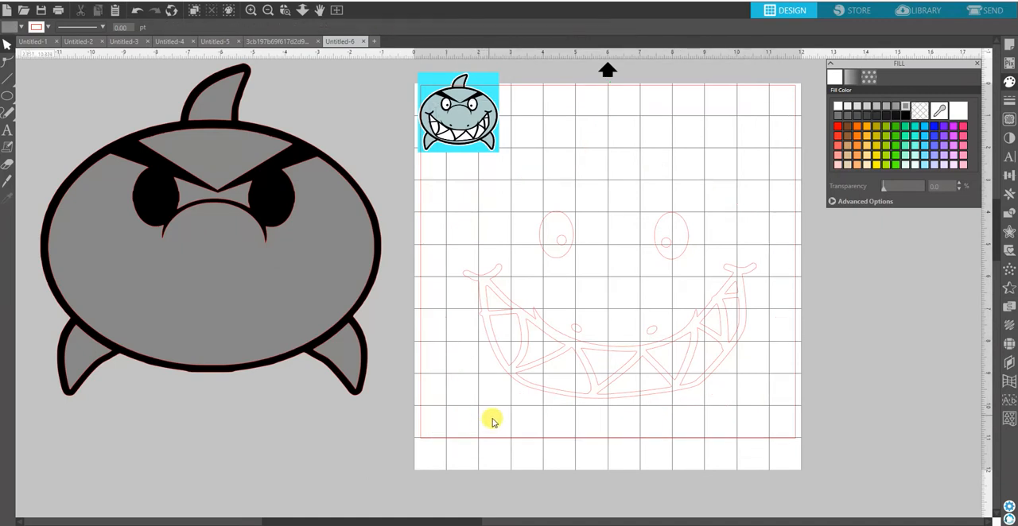
Step: Subtract the pupils from both eye shapes and place the white eyes on the shark's face
drag(491, 422, 696, 275)
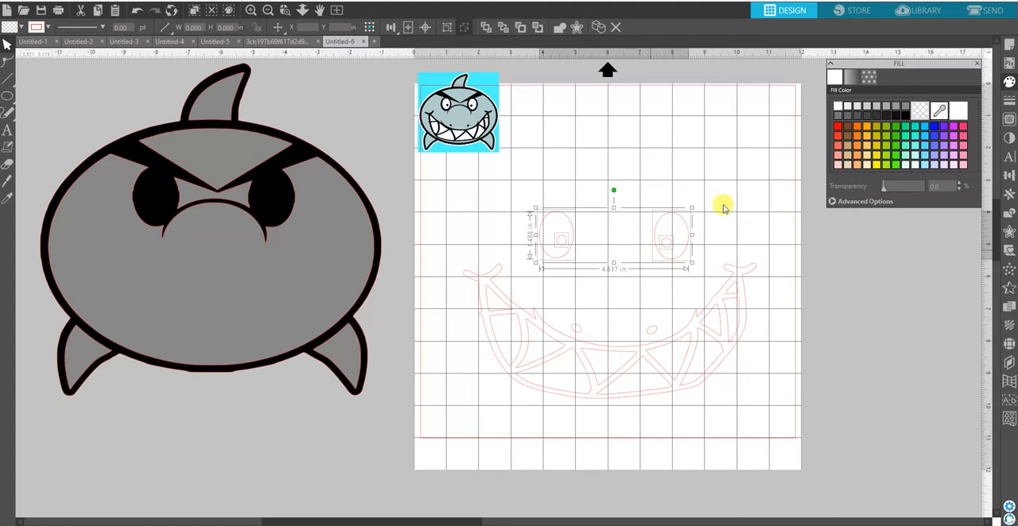
mouse_move(175, 226)
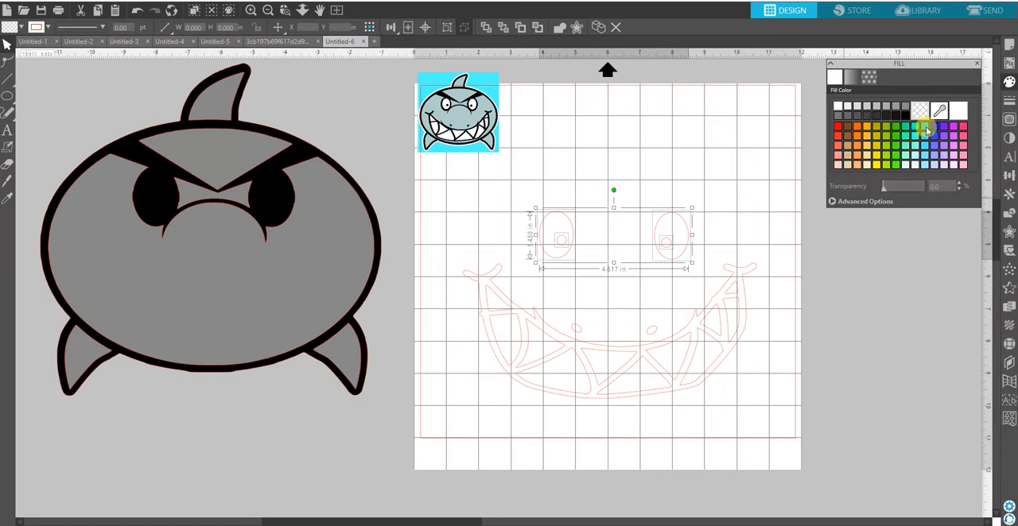
click(1010, 219)
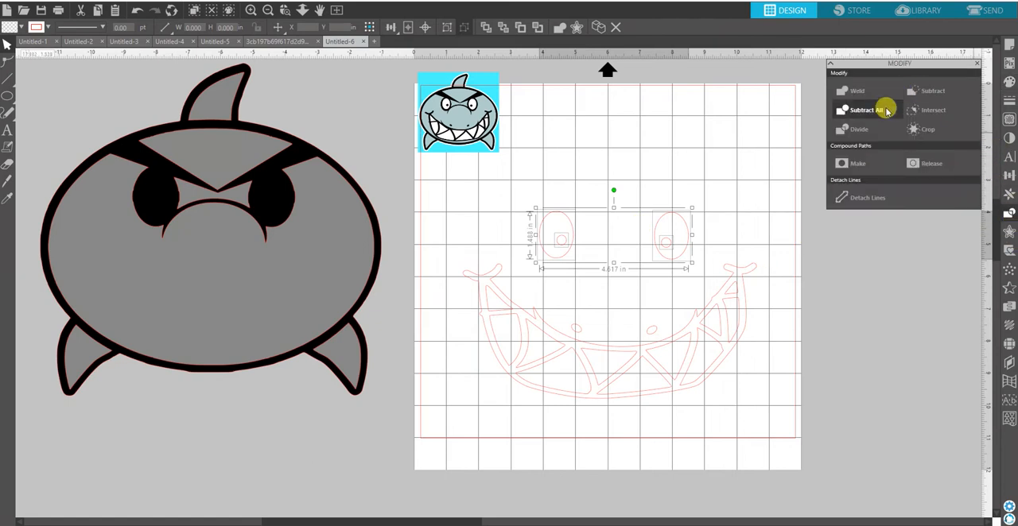
click(861, 110)
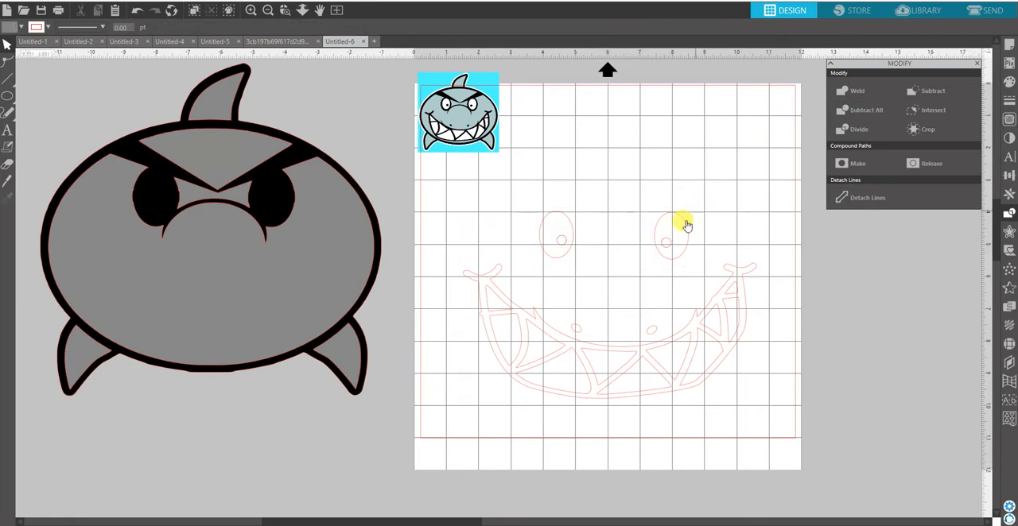
click(667, 242)
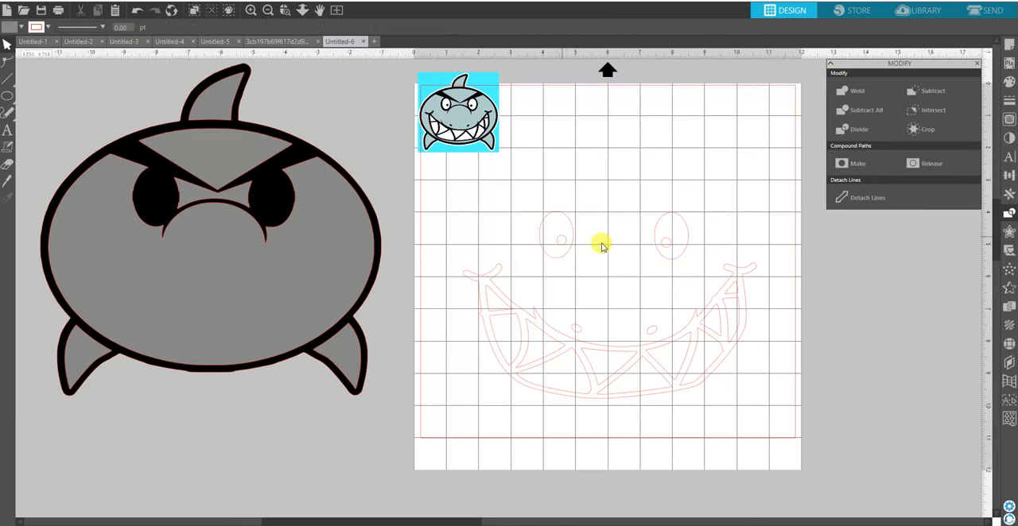
click(601, 242)
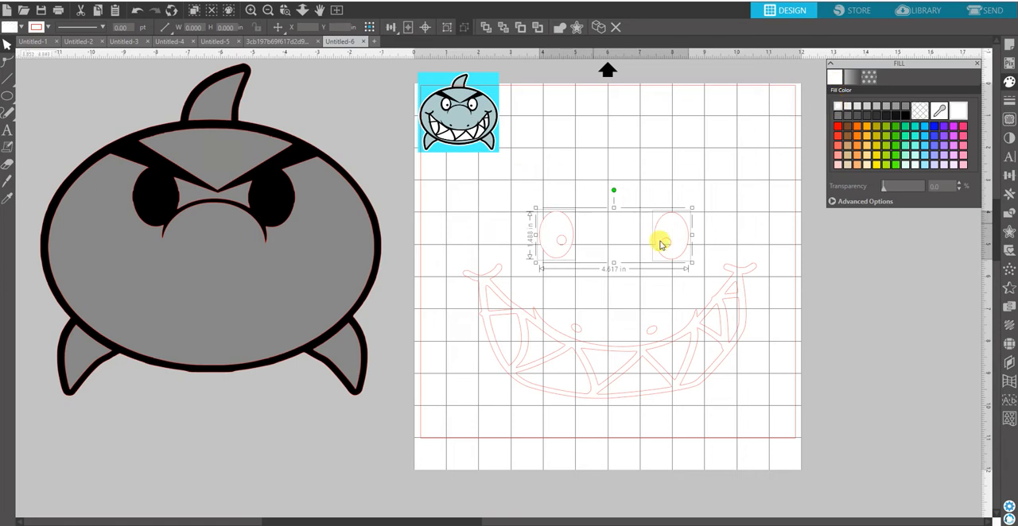
drag(660, 242, 305, 241)
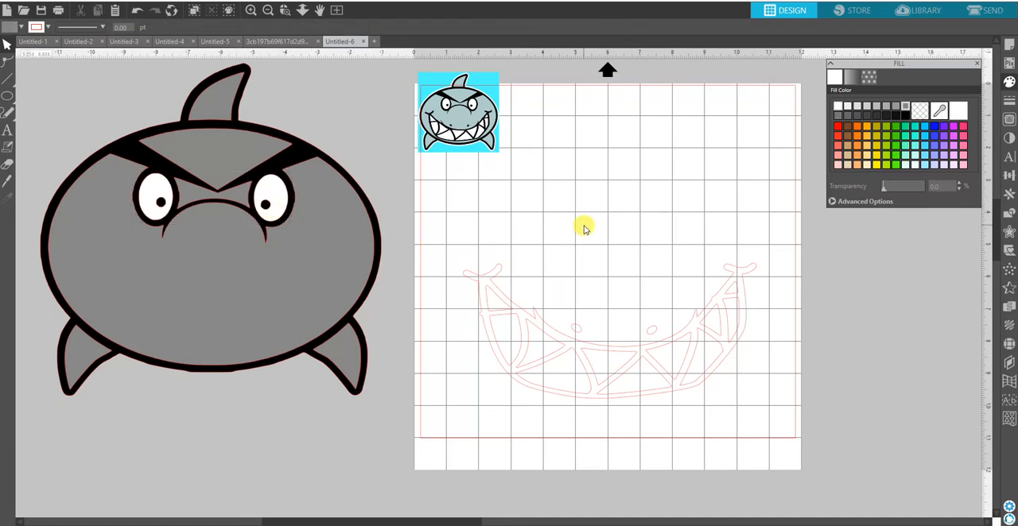
mouse_move(517, 270)
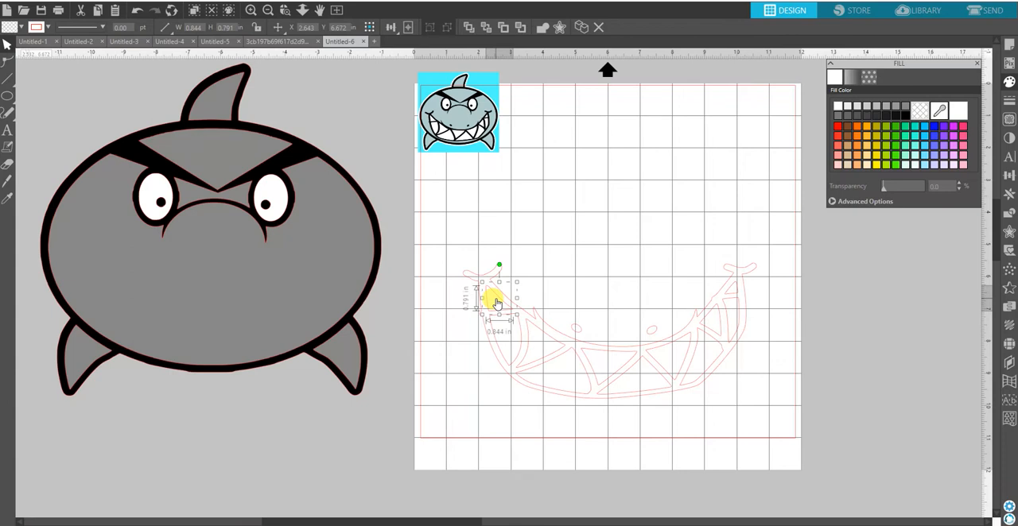
mouse_move(687, 399)
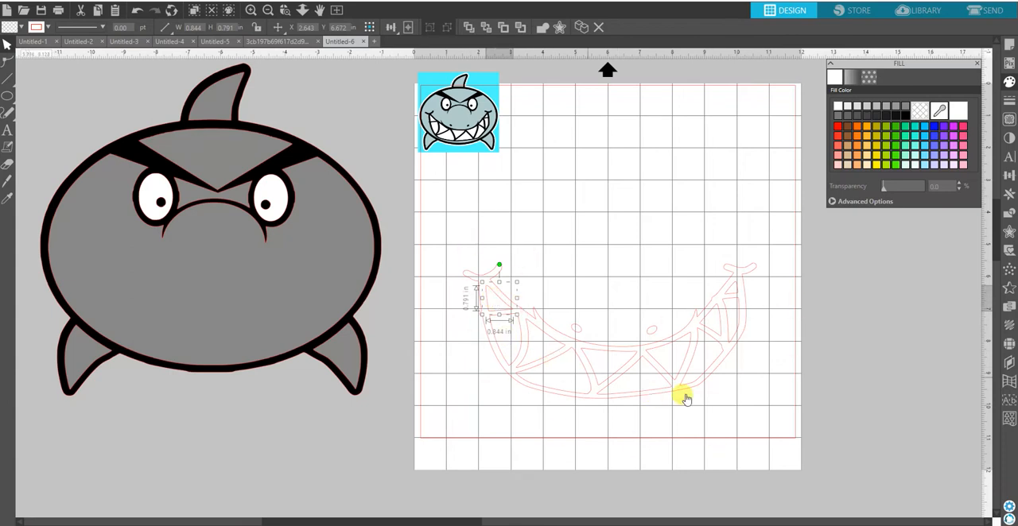
mouse_move(509, 374)
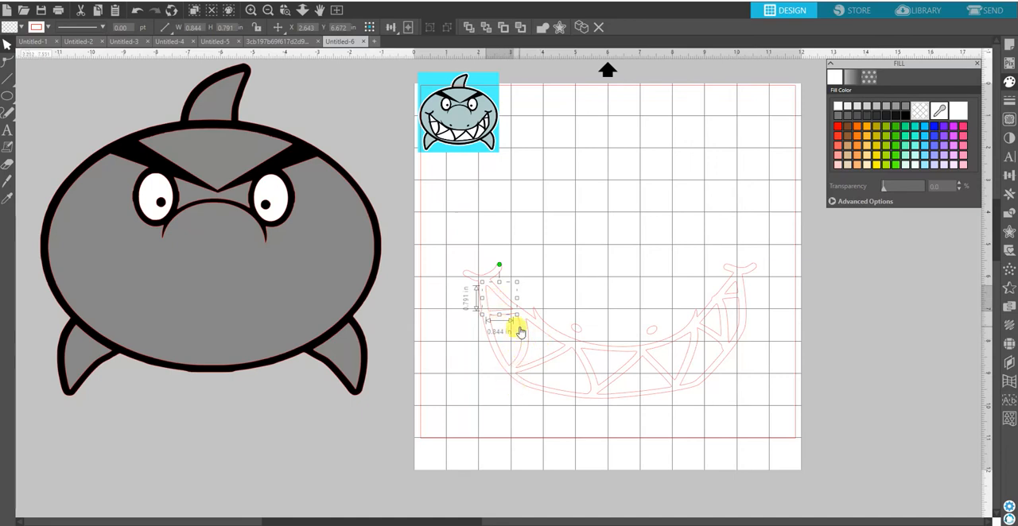
Step: Marquee-select all the tooth pieces and move the white teeth into the shark's mouth
drag(515, 331, 571, 360)
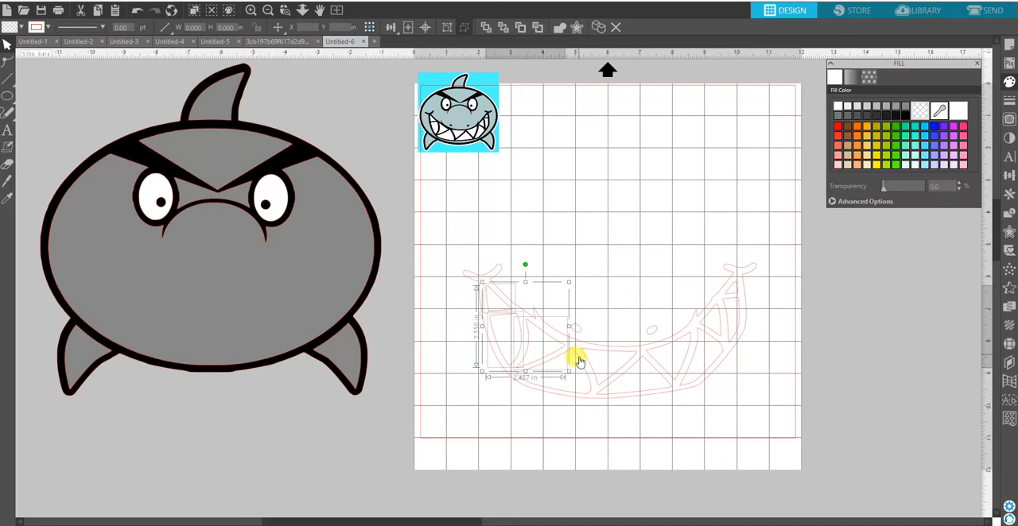
drag(569, 359, 642, 374)
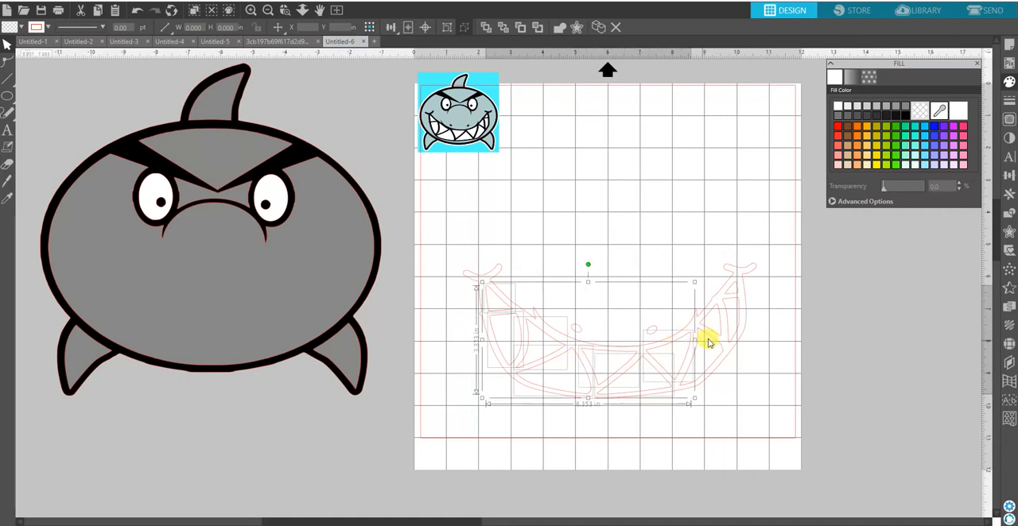
drag(708, 340, 733, 305)
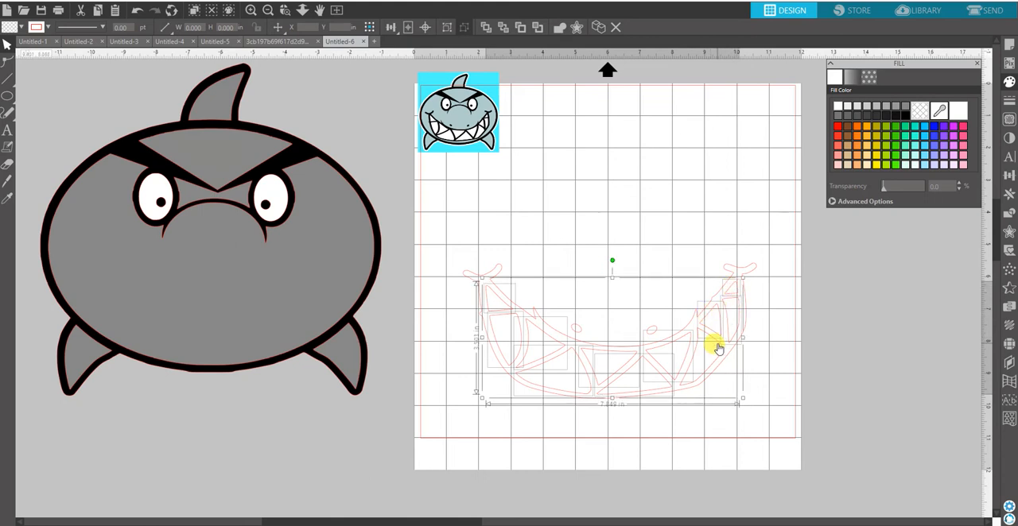
drag(715, 346, 735, 215)
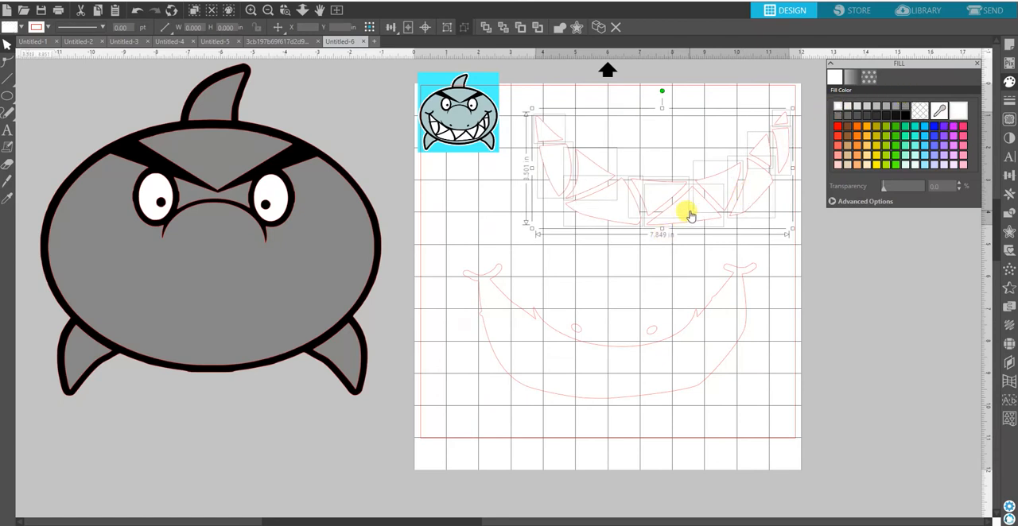
drag(690, 216, 245, 344)
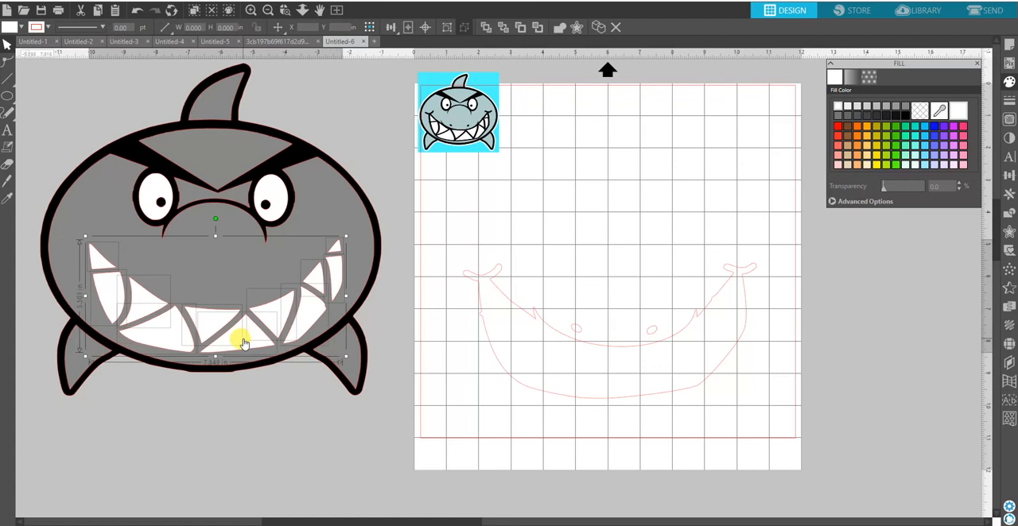
mouse_move(267, 342)
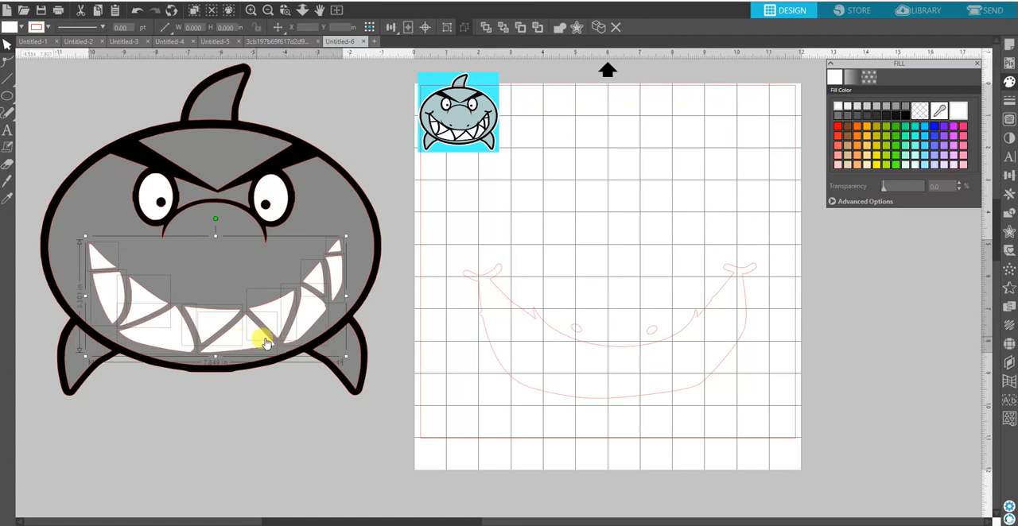
mouse_move(318, 204)
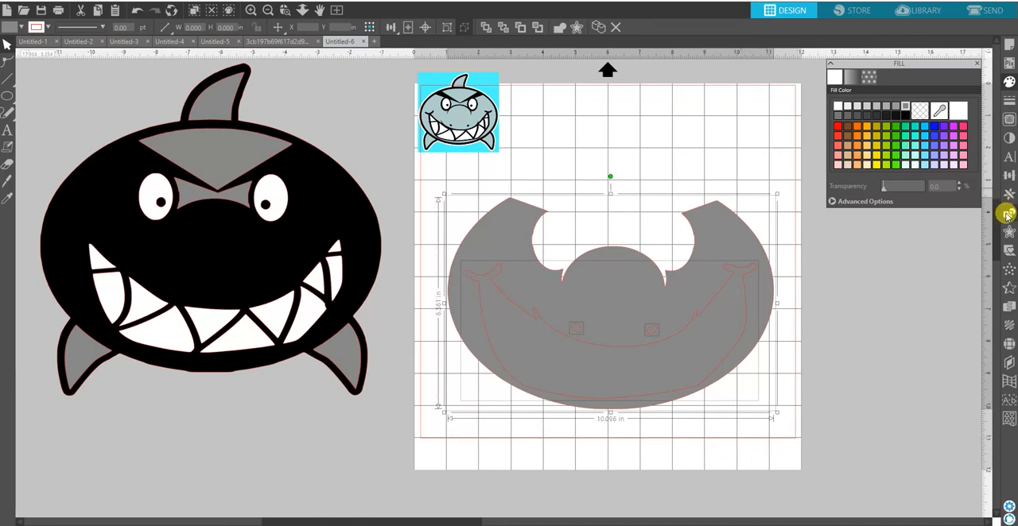
Step: Subtract All to punch the mouth and eye holes from the gray layer, then select the black body
click(1008, 215)
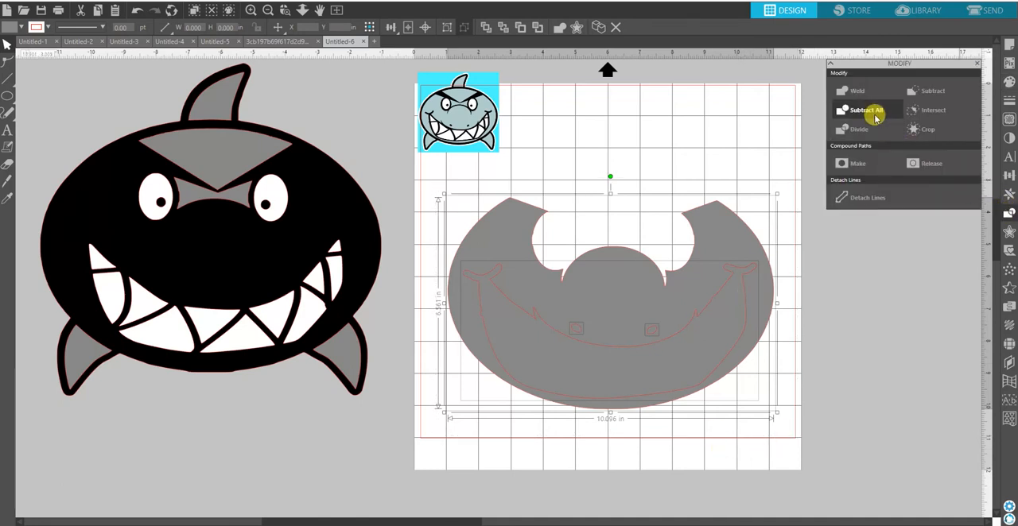
click(865, 109)
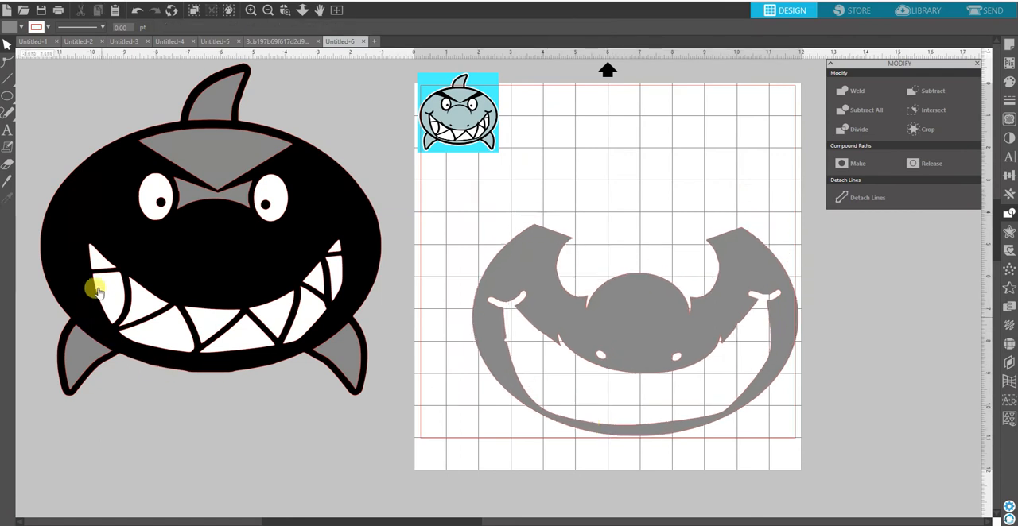
click(97, 265)
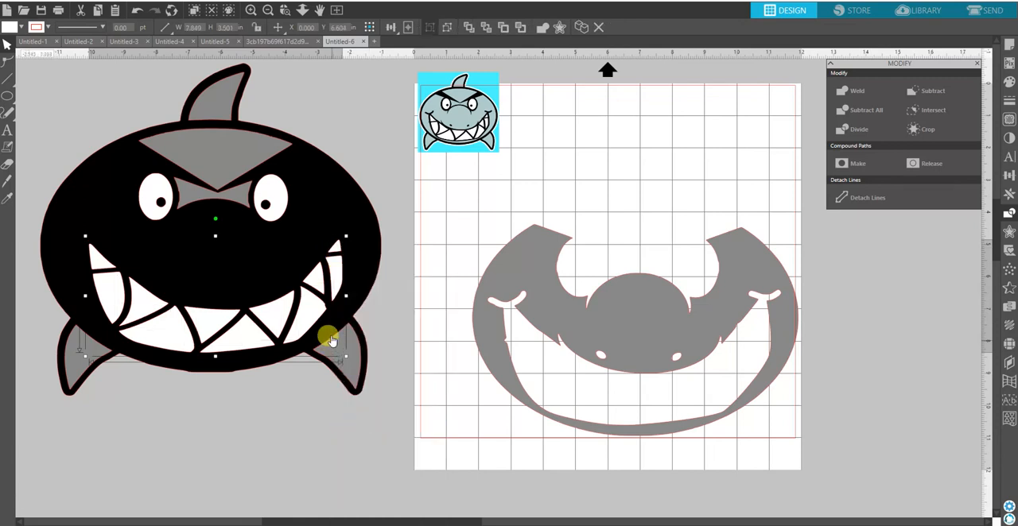
Step: Lay the gray layer over the black body, line the teeth up in the mouth and bring the eyes to front
drag(331, 337, 875, 470)
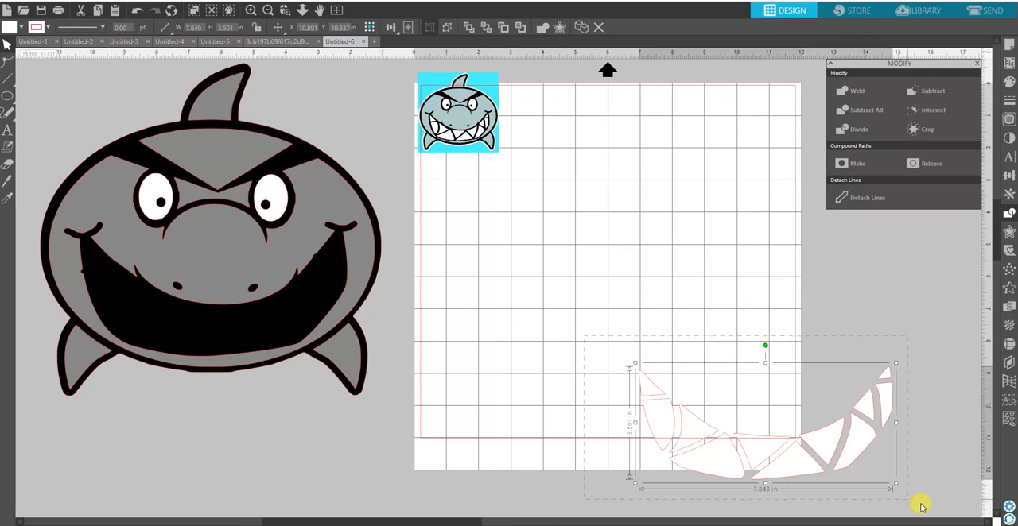
drag(763, 422, 213, 303)
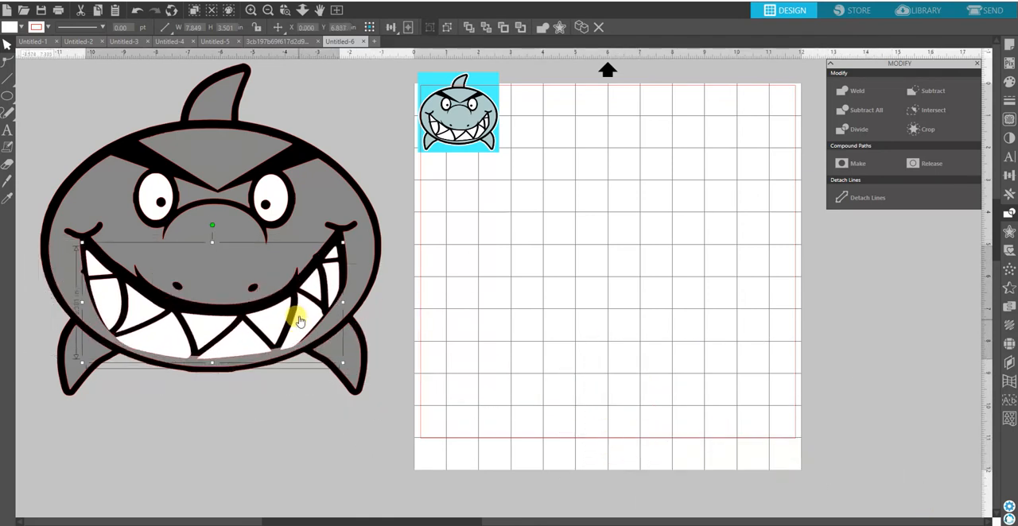
drag(301, 321, 305, 231)
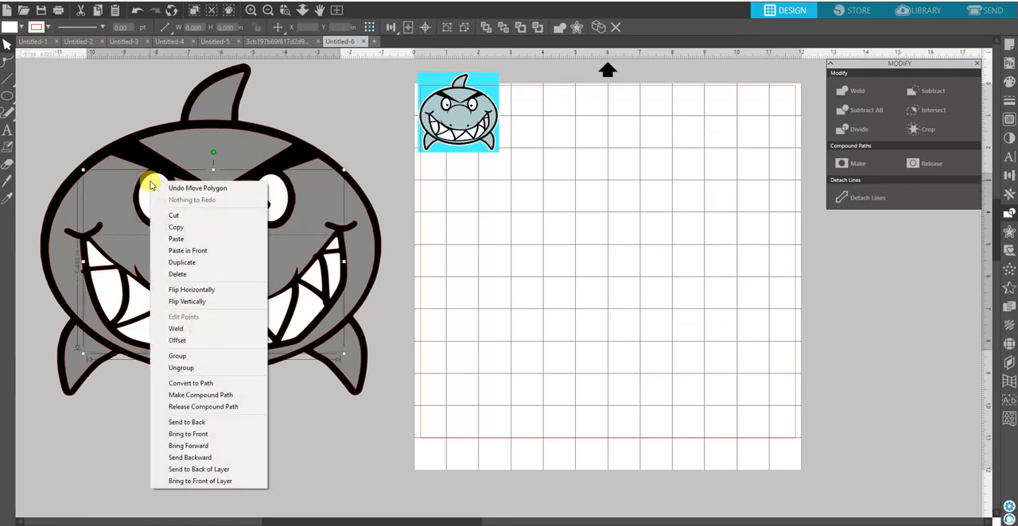
mouse_move(188, 433)
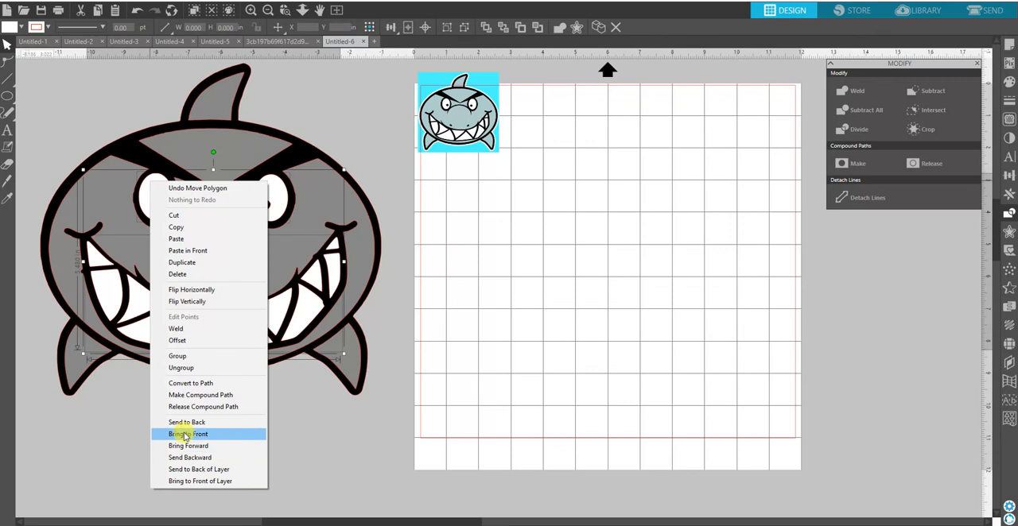
click(189, 434)
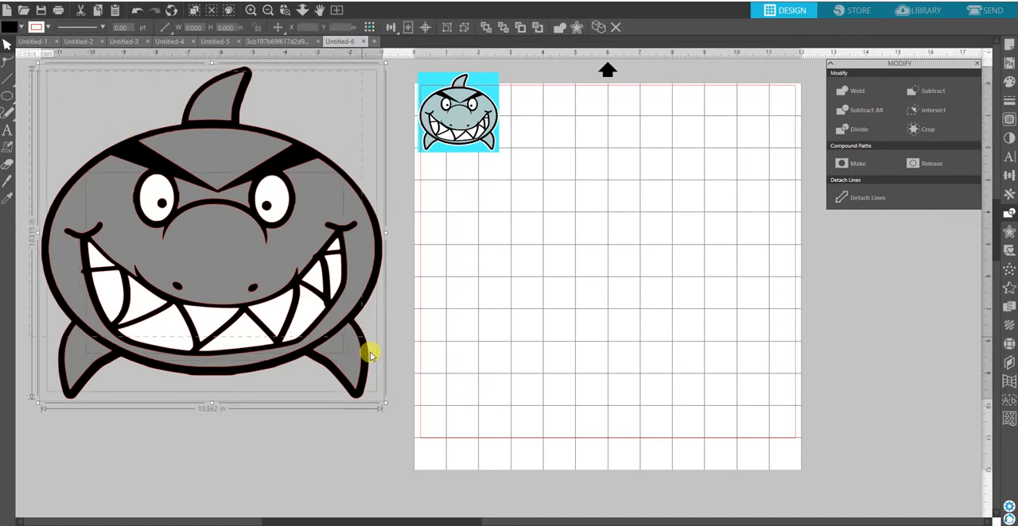
mouse_move(229, 275)
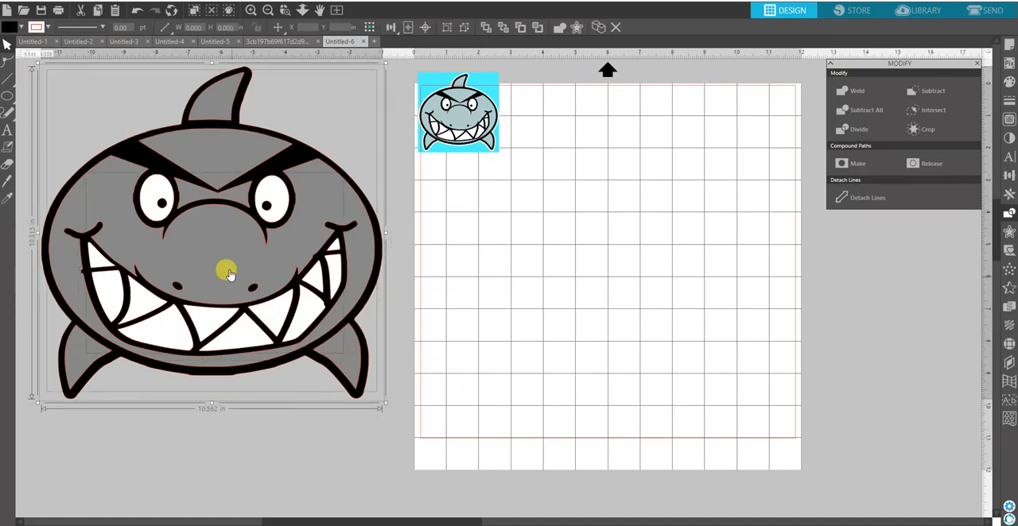
Step: Drag the assembled layered shark from beside the page onto the cutting mat
drag(226, 275, 624, 299)
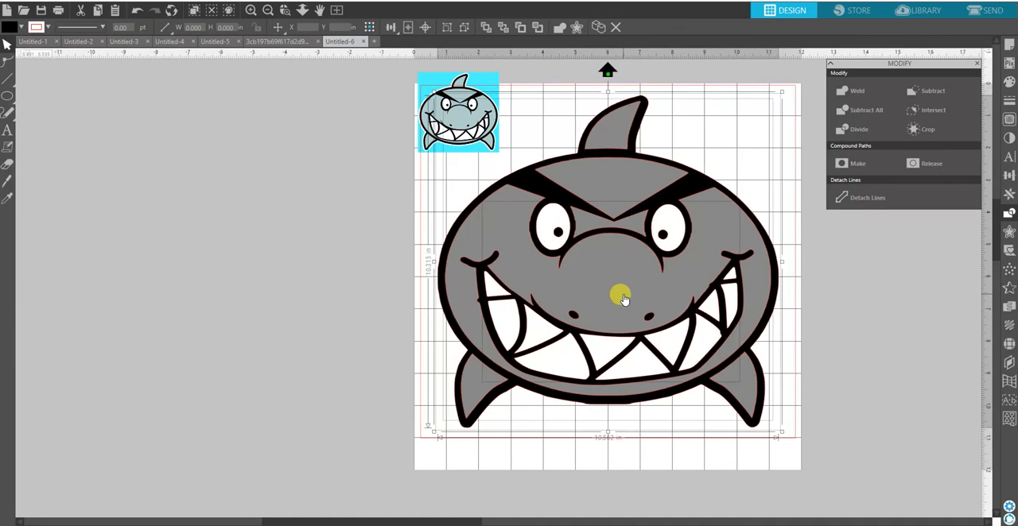